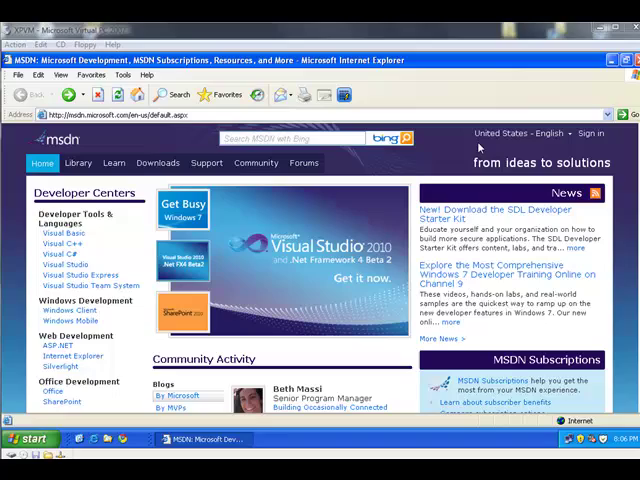
mouse_move(482, 148)
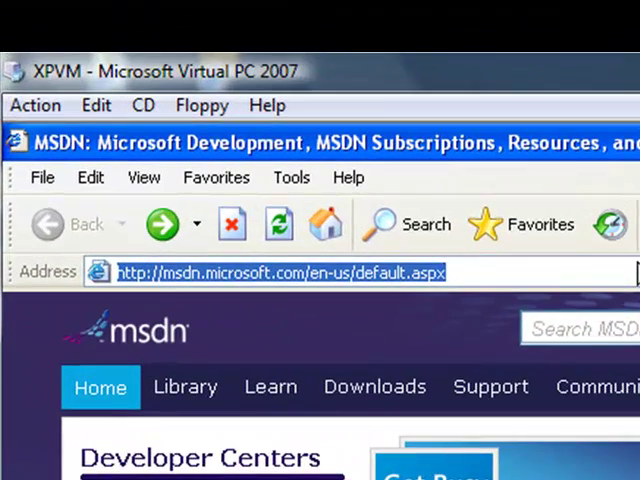
text(www.)
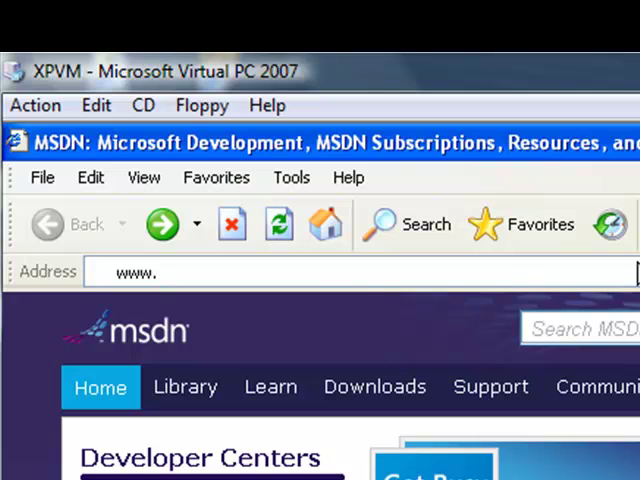
text(openoffice.org/)
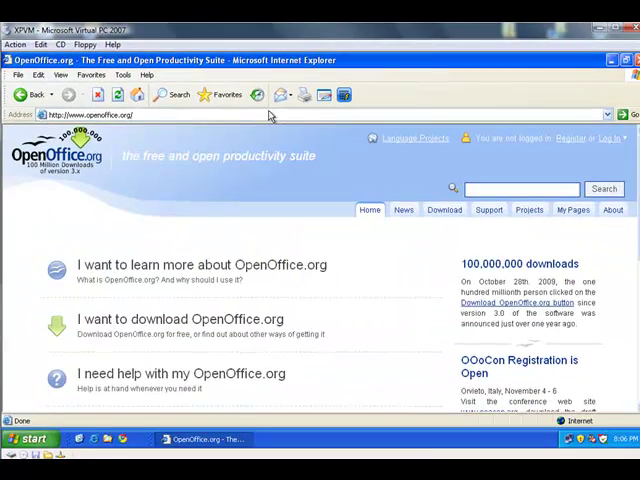
mouse_move(380, 268)
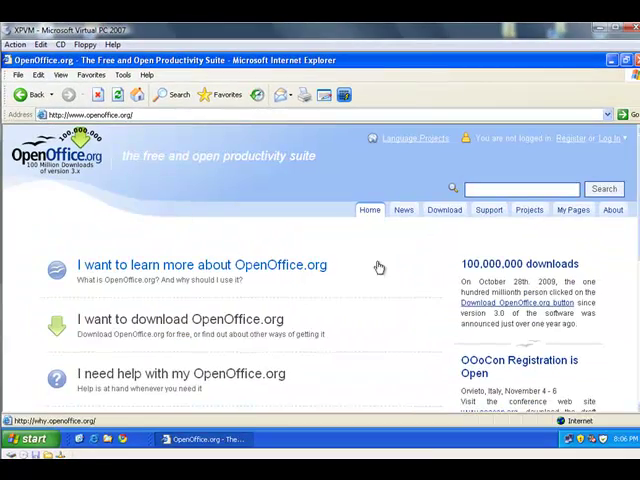
Go to 'I want to download OpenOffice.org' and request the 3.1.1 Windows download
scroll(down, 3)
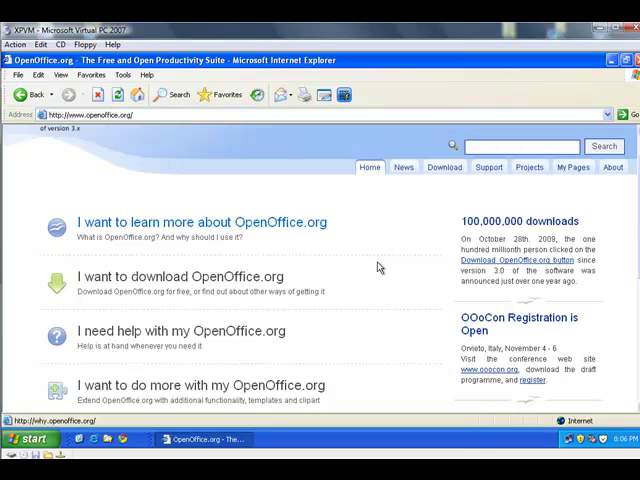
scroll(down, 3)
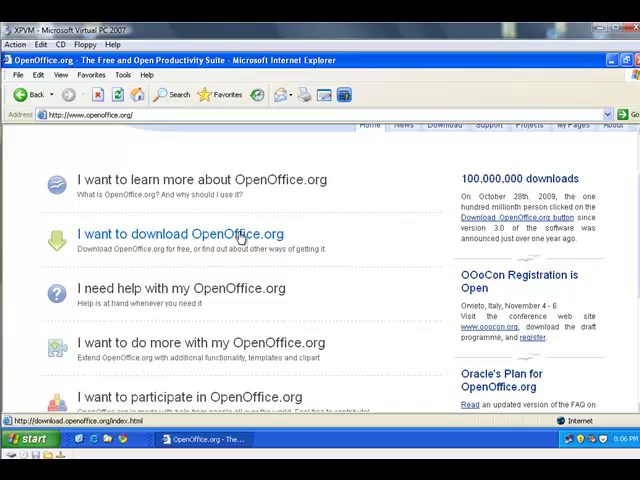
click(180, 232)
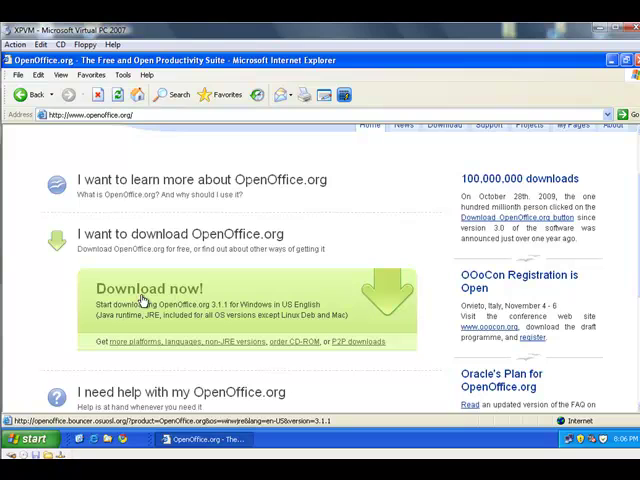
click(148, 288)
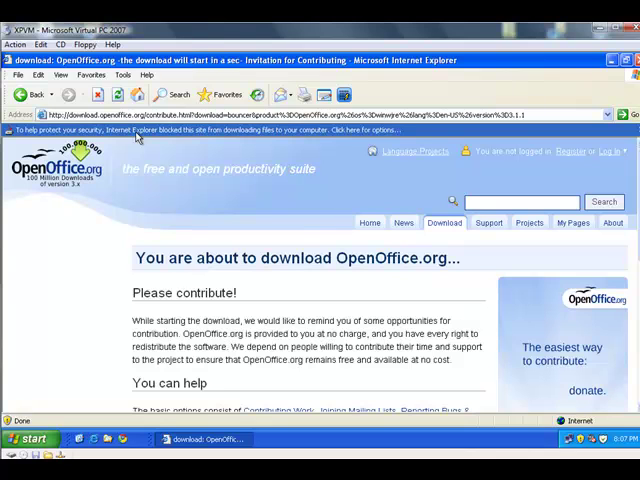
Allow the blocked installer download via the Information Bar's Download File option
click(136, 130)
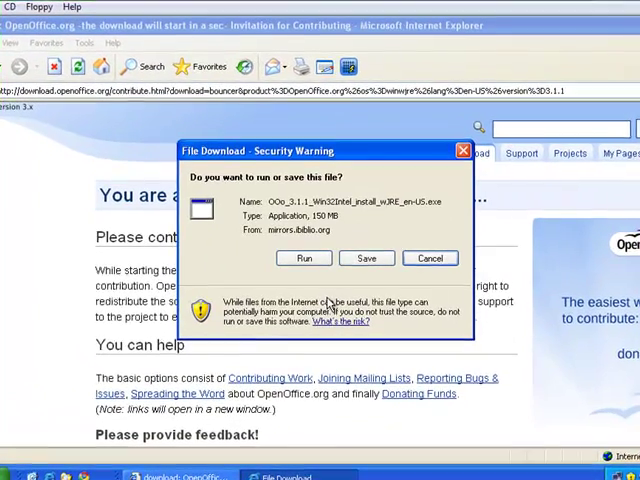
mouse_move(344, 236)
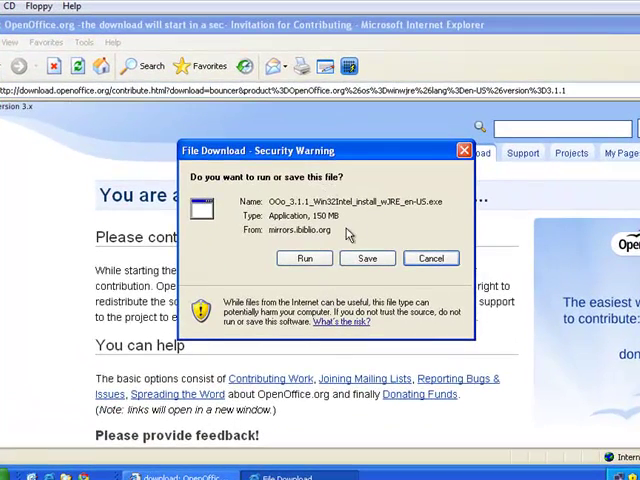
Save the 150 MB OpenOffice.org 3.1.1 installer to the Desktop and let it download
click(368, 258)
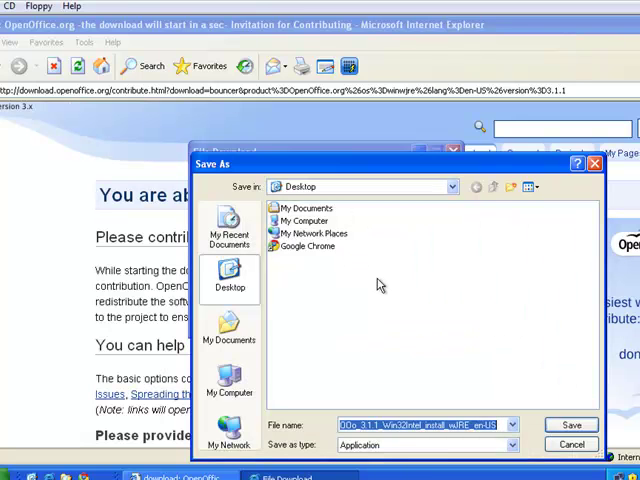
mouse_move(364, 216)
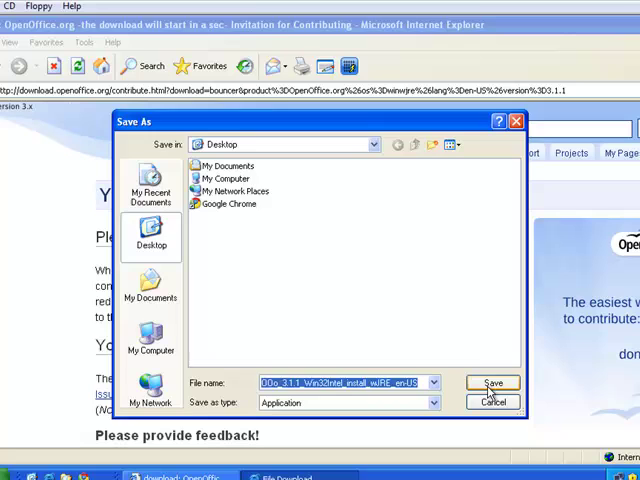
click(492, 382)
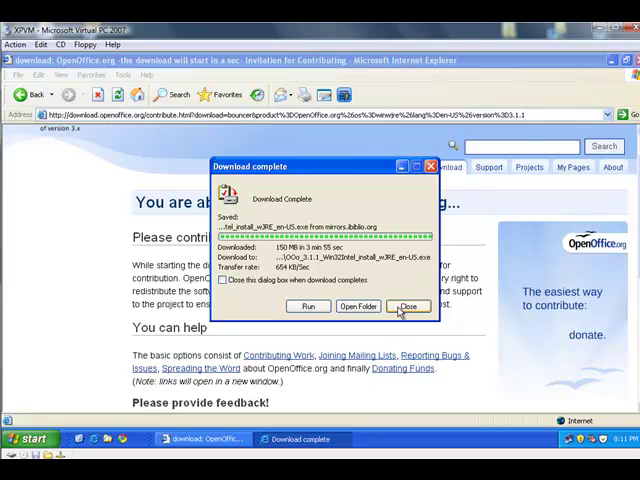
Close the Download complete notice and launch the OOo installer icon on the desktop
click(408, 306)
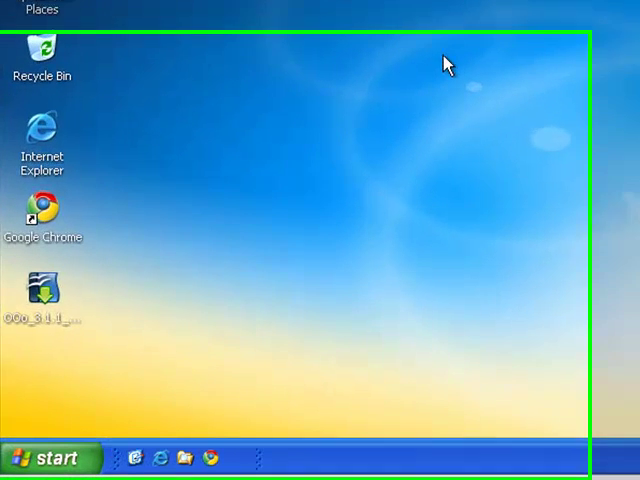
click(44, 288)
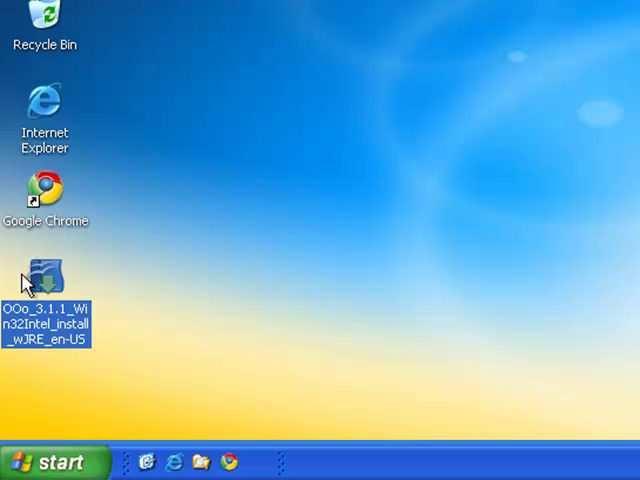
mouse_move(44, 276)
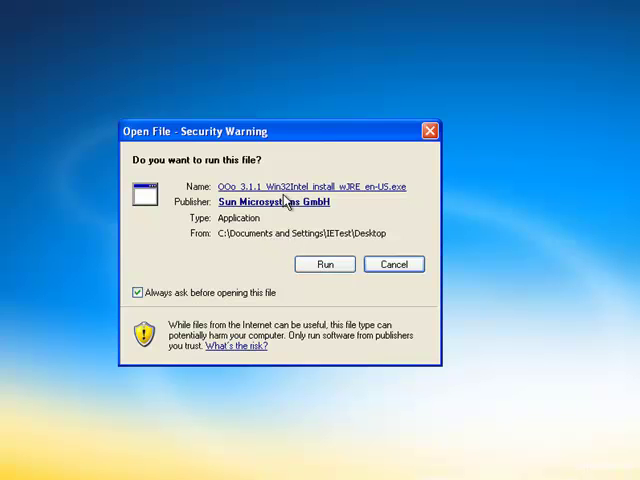
Run the installer, pass the thank-you screen and unpack the setup files to the default desktop folder
click(324, 264)
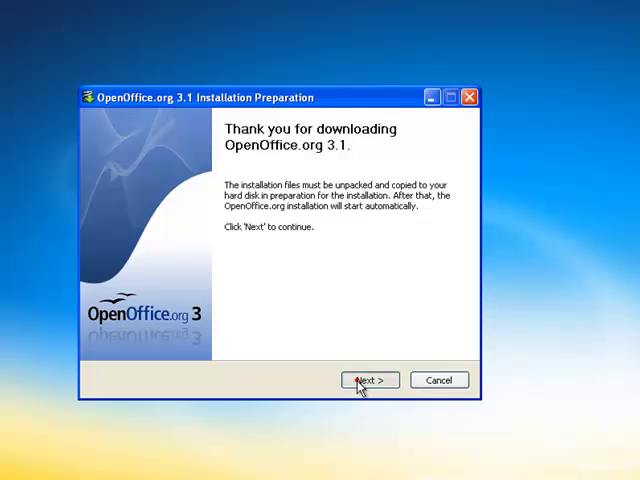
click(368, 380)
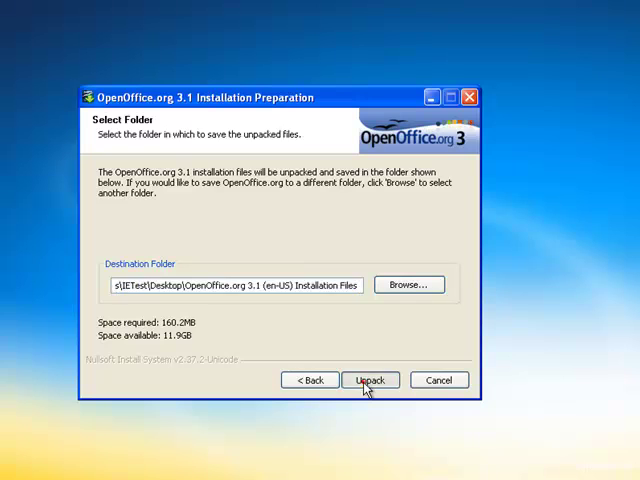
click(368, 380)
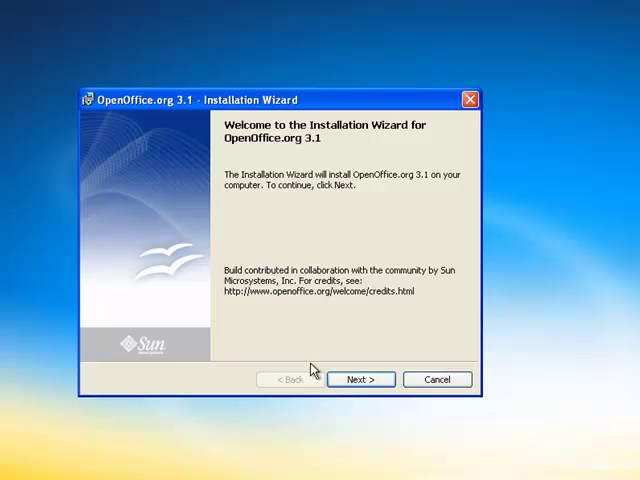
Step through Welcome, Customer Information and Complete setup type, then install OpenOffice.org 3.1
click(360, 380)
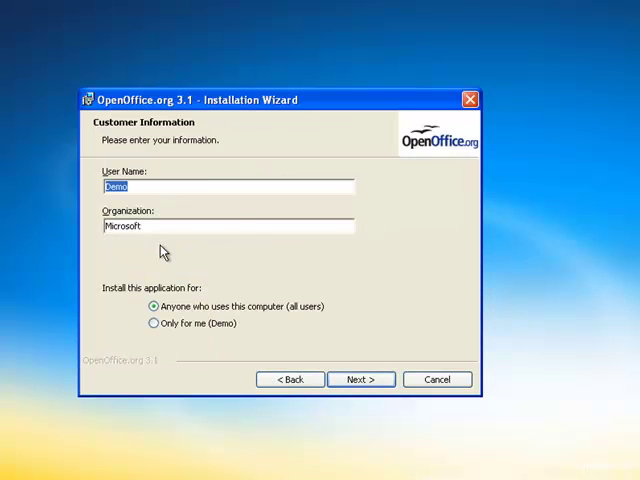
click(360, 380)
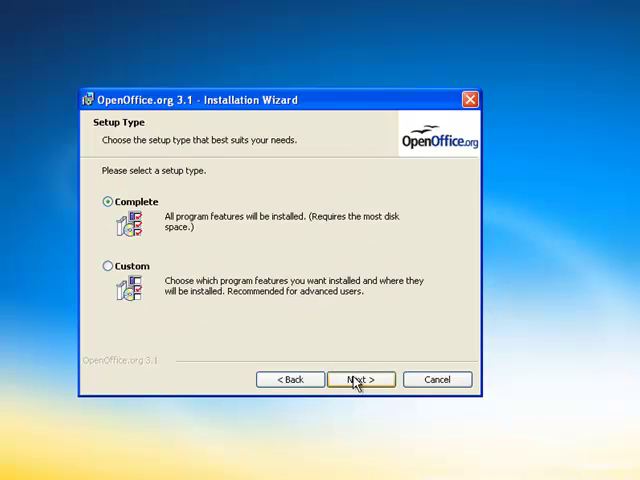
click(360, 380)
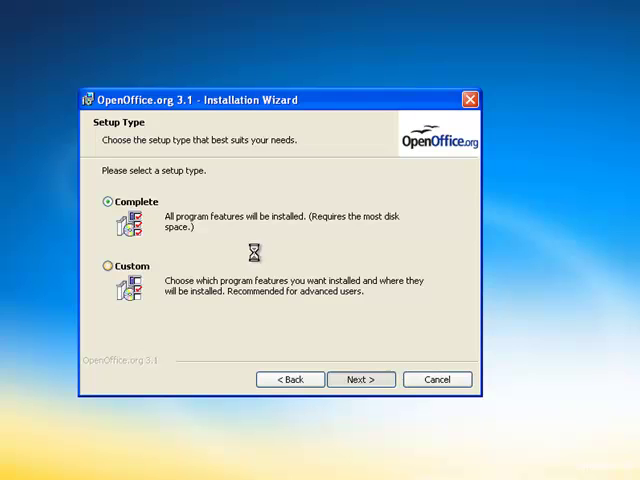
click(360, 380)
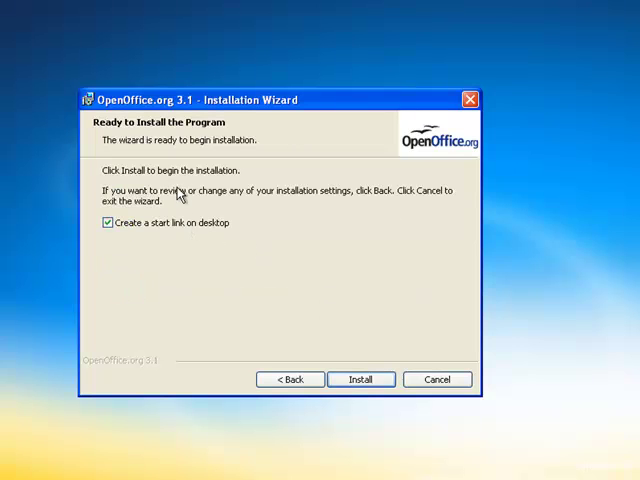
mouse_move(228, 228)
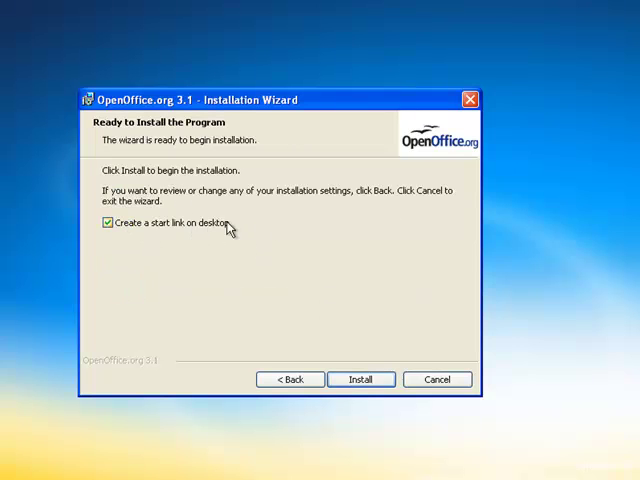
click(360, 380)
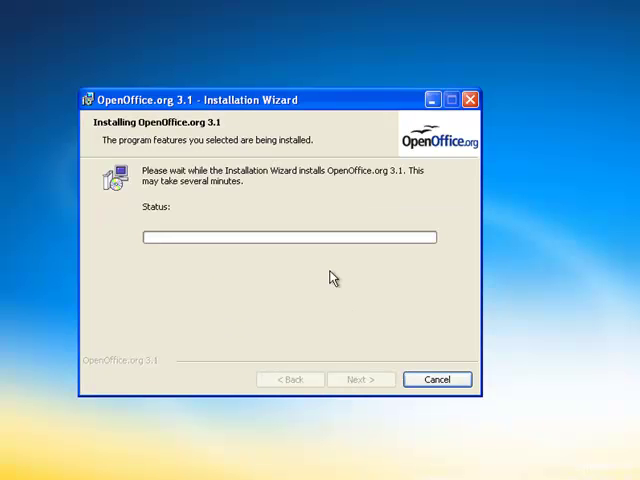
mouse_move(336, 302)
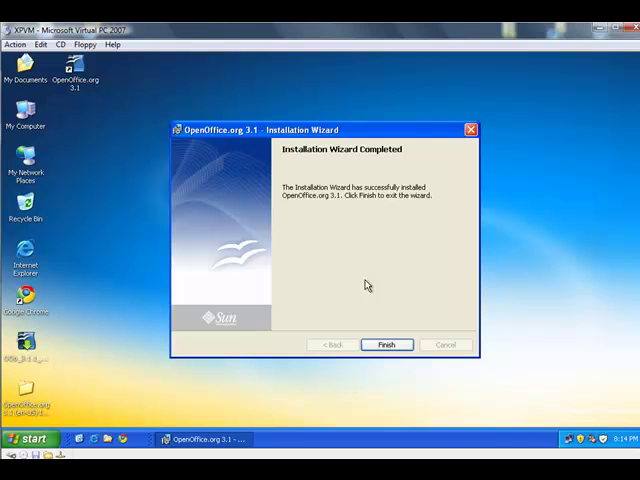
Finish the Installation Wizard, leaving the OpenOffice.org 3.1 shortcut on the desktop
click(386, 344)
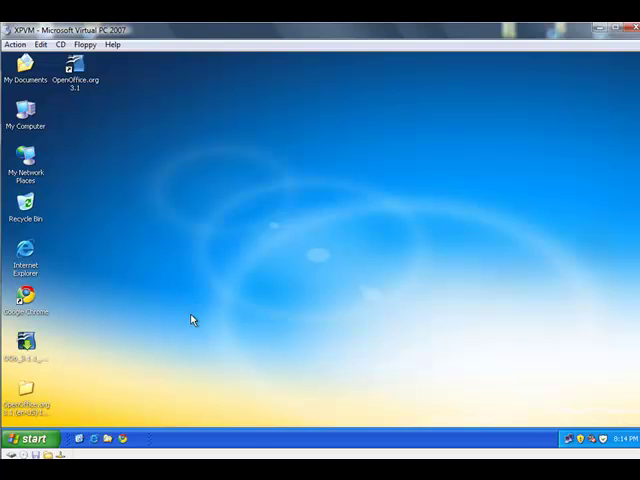
click(76, 76)
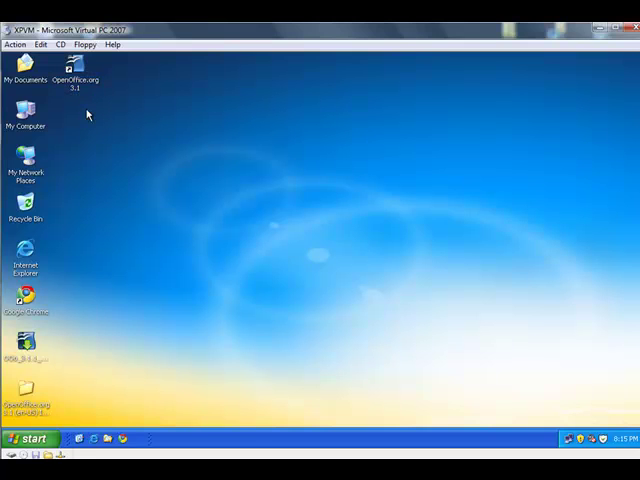
Show the Start menu Programs list with the new OpenOffice.org 3.1 group
click(32, 438)
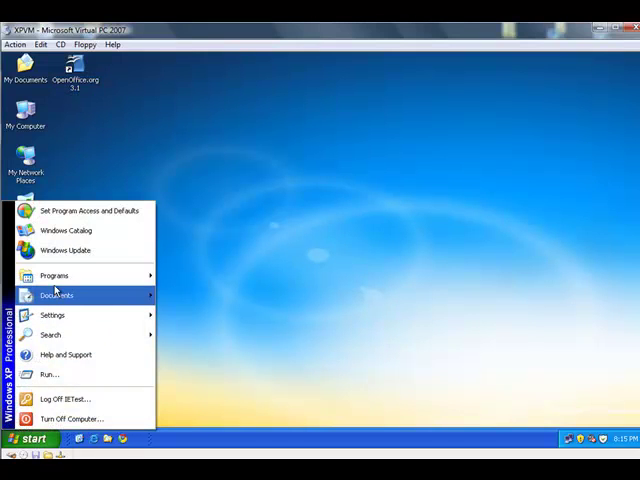
click(54, 276)
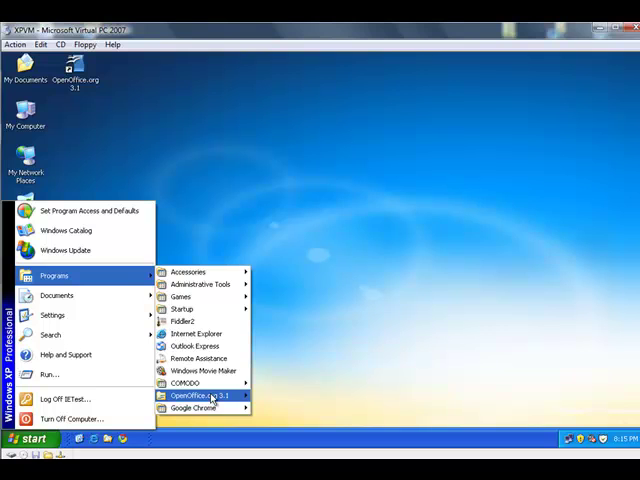
mouse_move(200, 396)
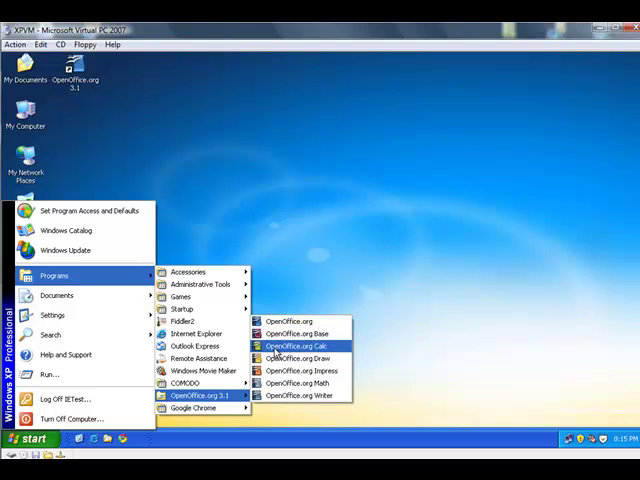
mouse_move(288, 320)
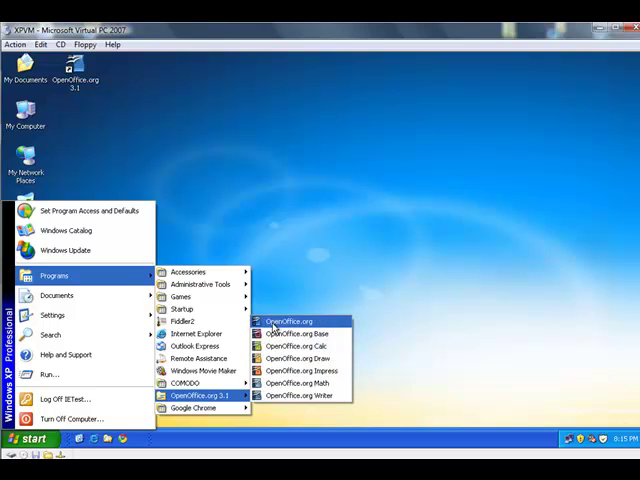